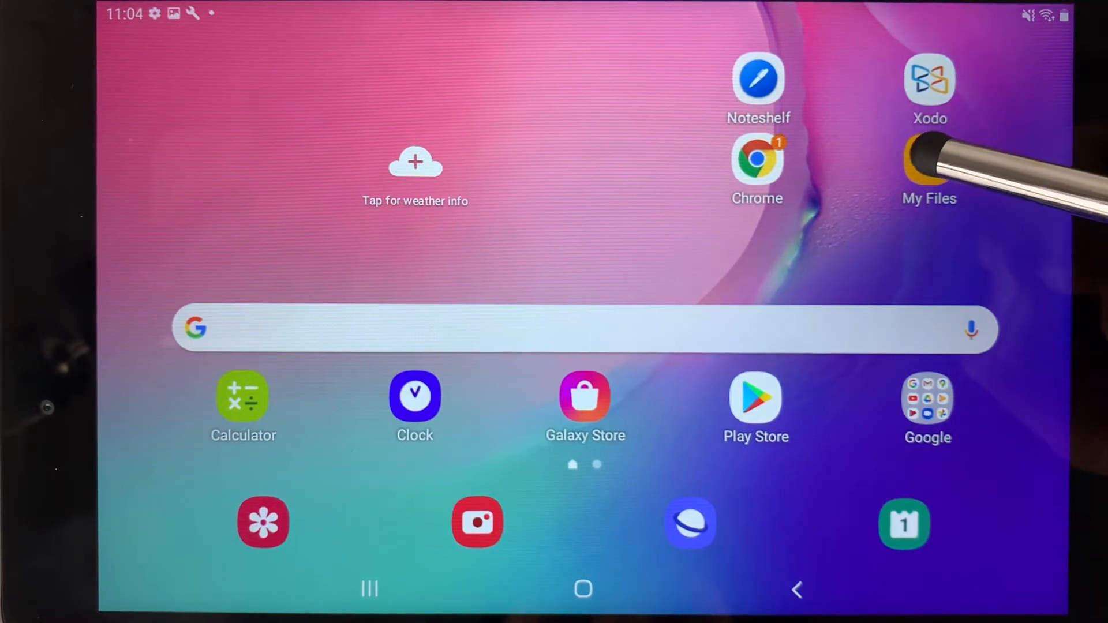
Step: Extract Rainbow.zip's contents into a Rainbow folder inside Download via My Files
{"action": "left_click", "coordinate": [930, 170]}
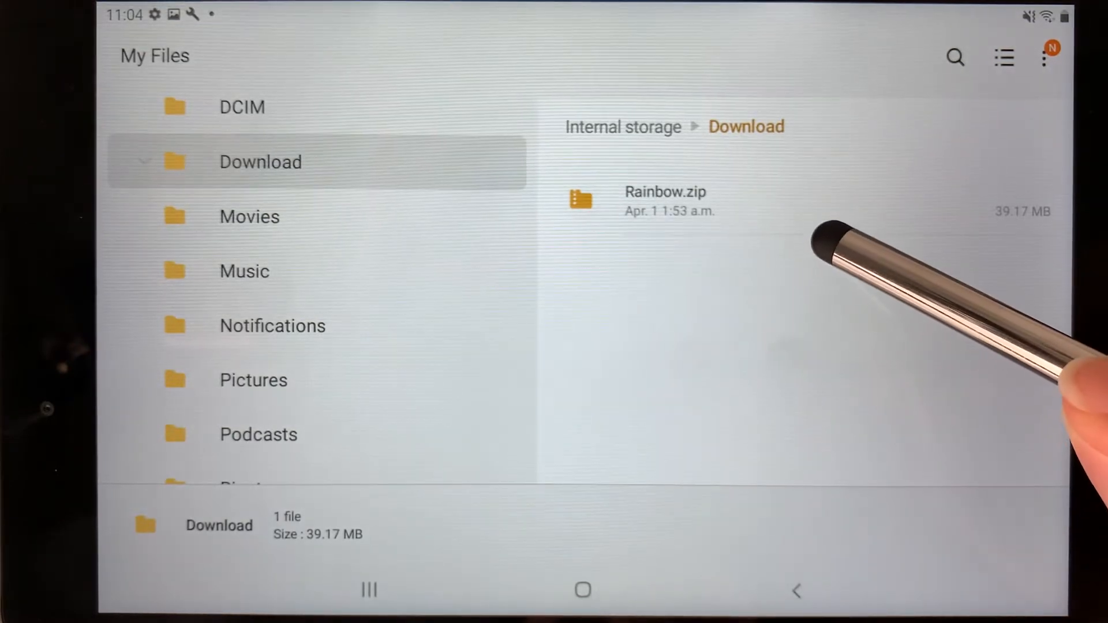
{"action": "mouse_move", "coordinate": [1025, 354]}
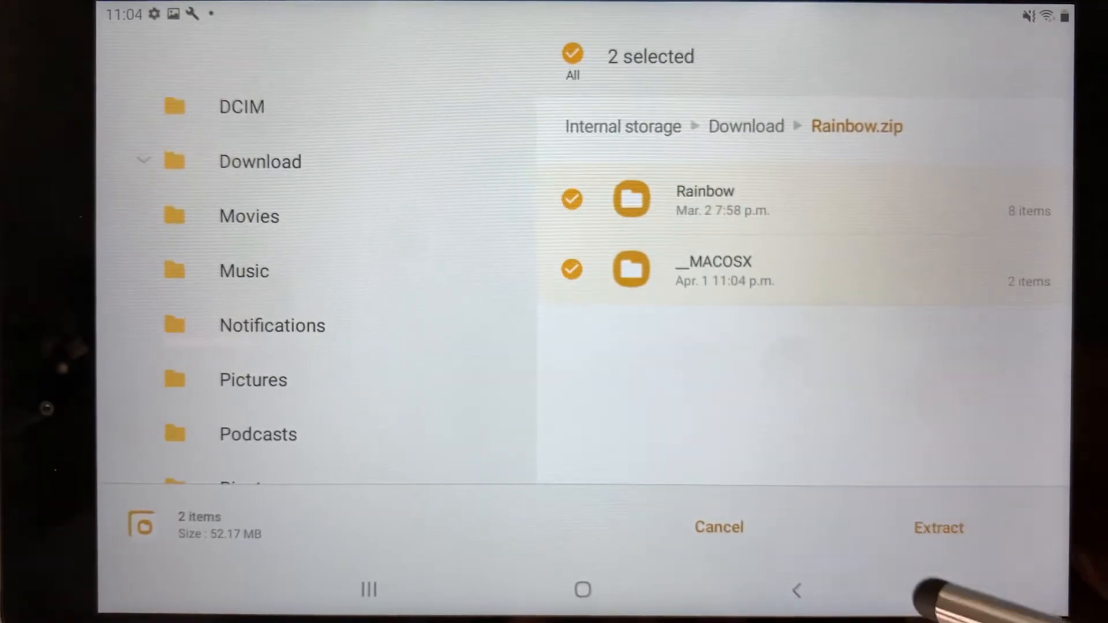
{"action": "left_click", "coordinate": [937, 528]}
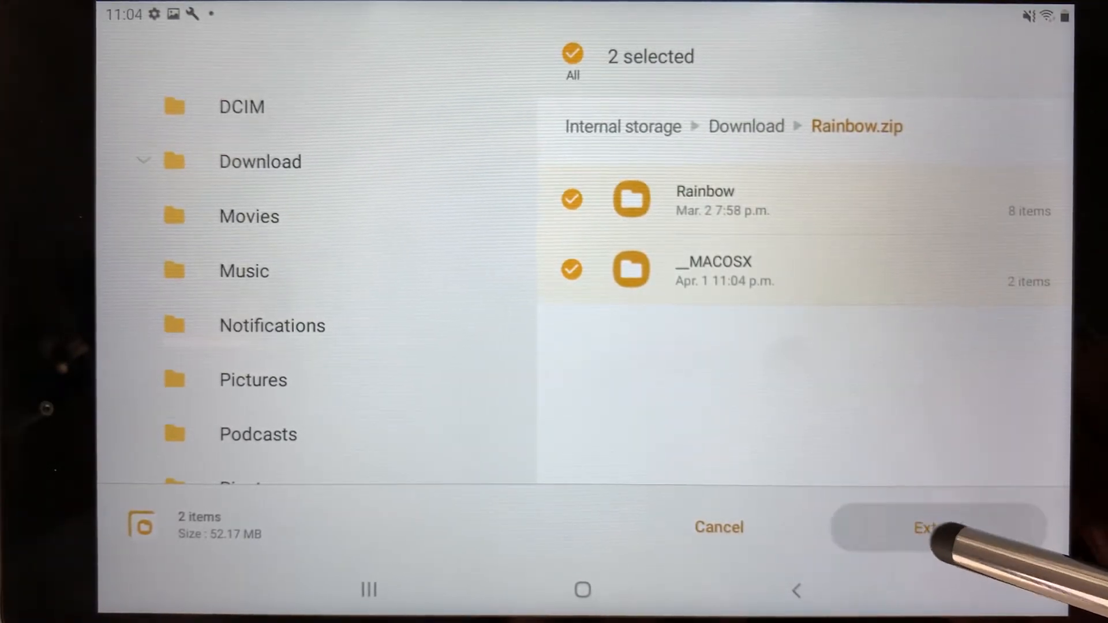
{"action": "left_click", "coordinate": [939, 528]}
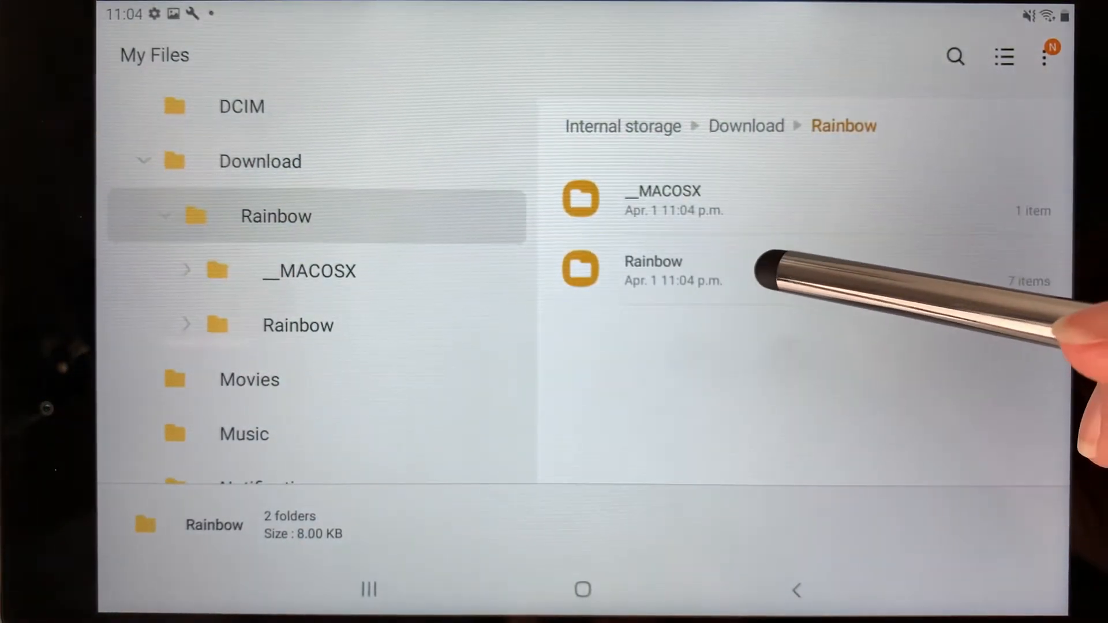
Step: Enter the extracted Rainbow folder and its inner Rainbow folder with sticker folders and PDFs
{"action": "left_click", "coordinate": [654, 269]}
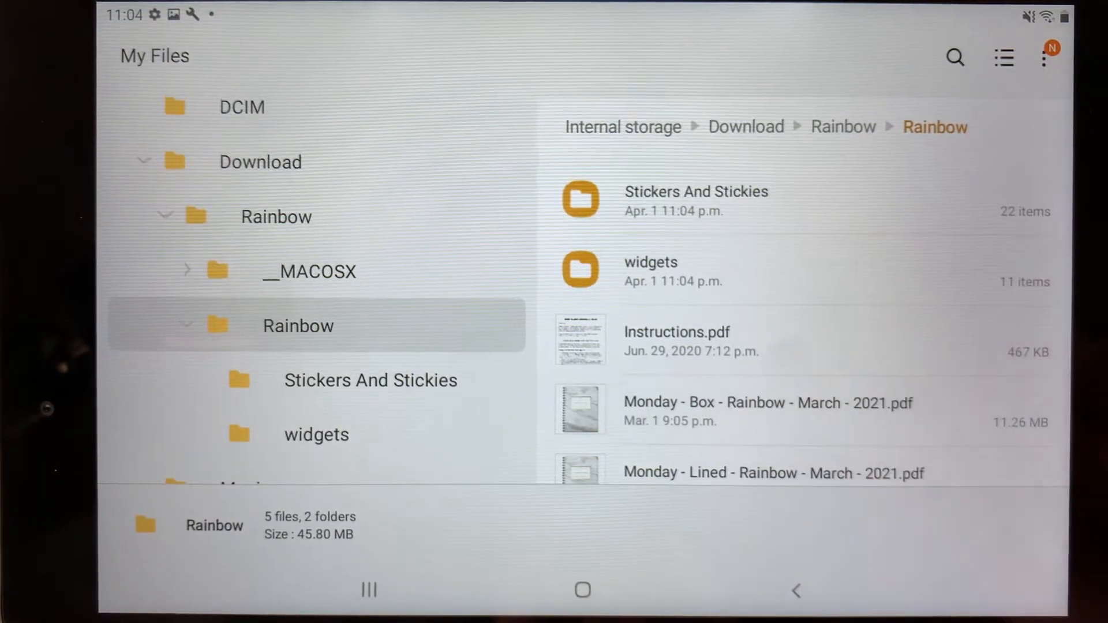
{"action": "left_click", "coordinate": [675, 333]}
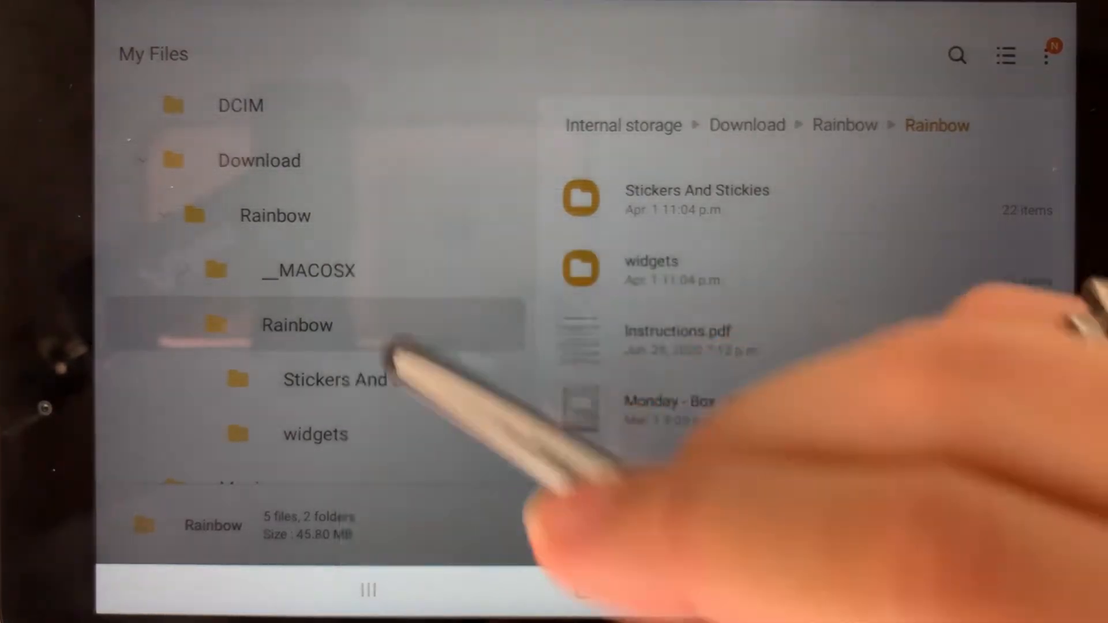
{"action": "left_click", "coordinate": [669, 406]}
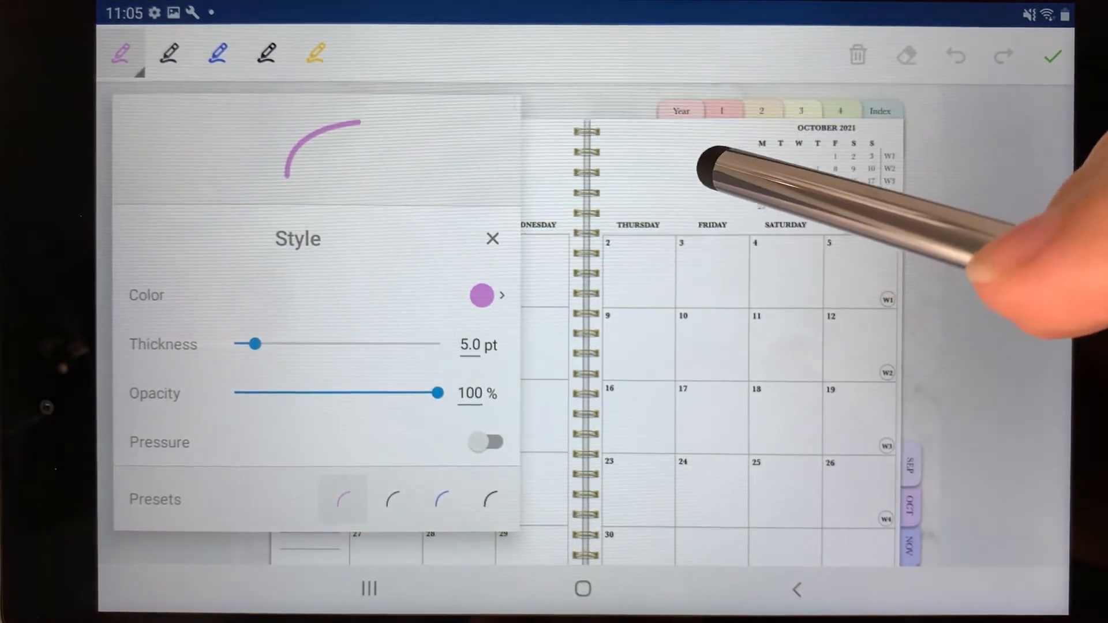
Step: Accept the purple pen style and draw a stroke across September's second week
{"action": "left_click", "coordinate": [493, 238]}
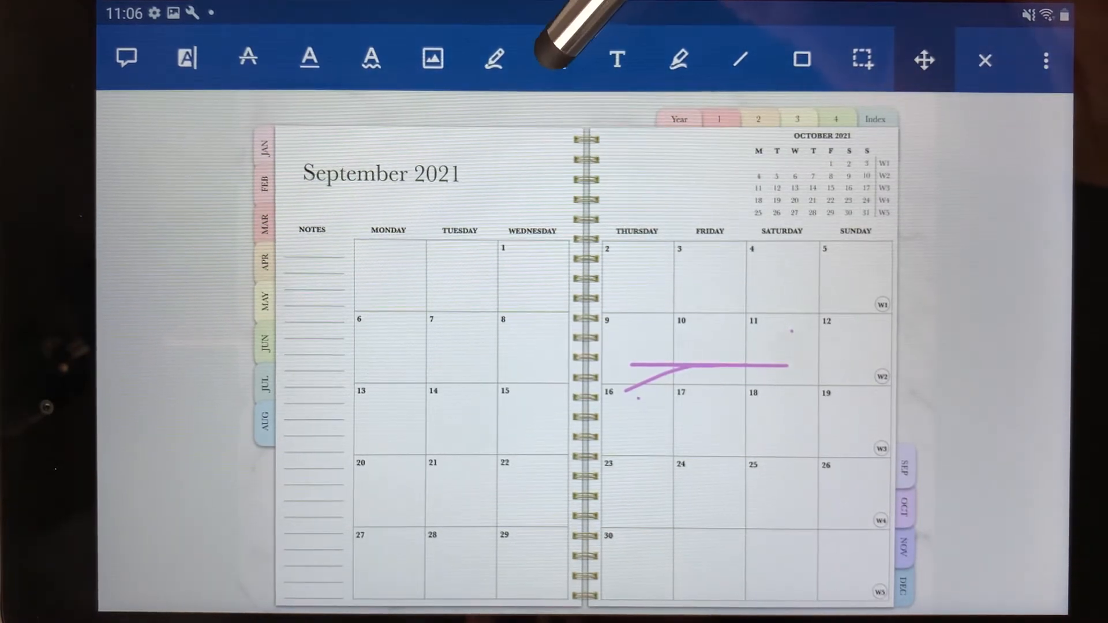
Step: Erase the purple test stroke from the September 2021 calendar with the Eraser
{"action": "left_click", "coordinate": [555, 58]}
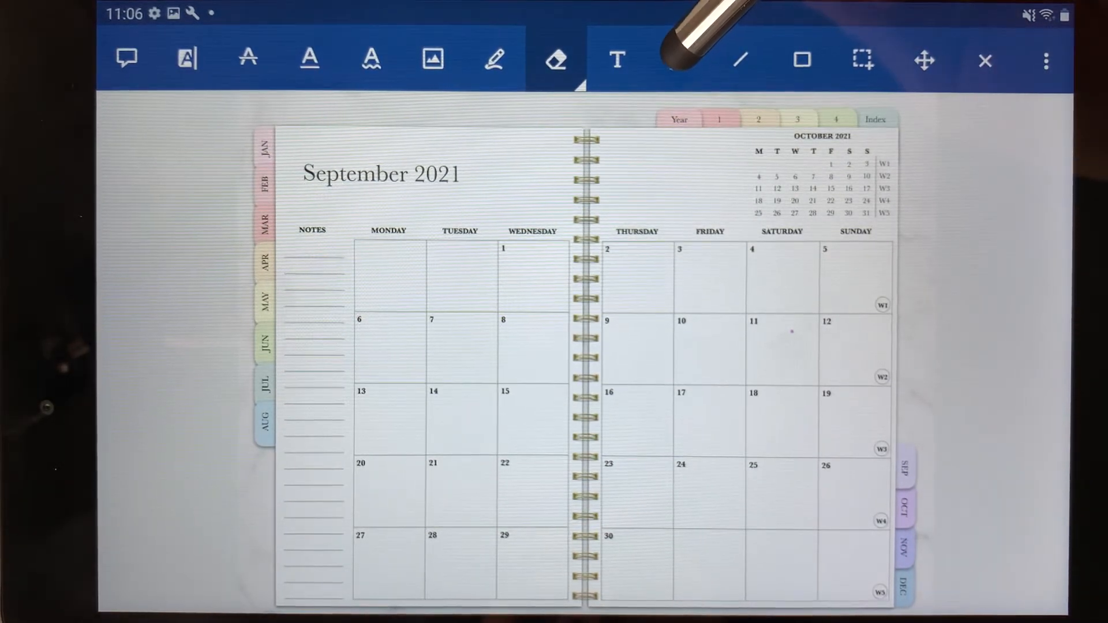
{"action": "left_click", "coordinate": [679, 59]}
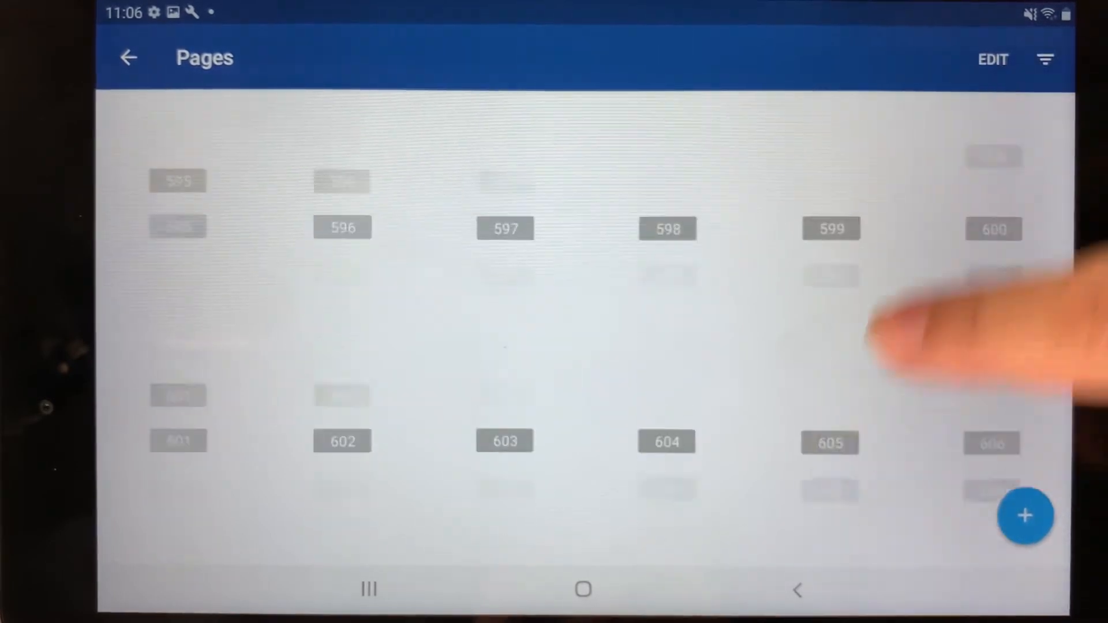
Step: Scroll the page thumbnails down to the cover designs around pages 691–708
{"action": "scroll", "scroll_direction": "down", "scroll_amount": 3}
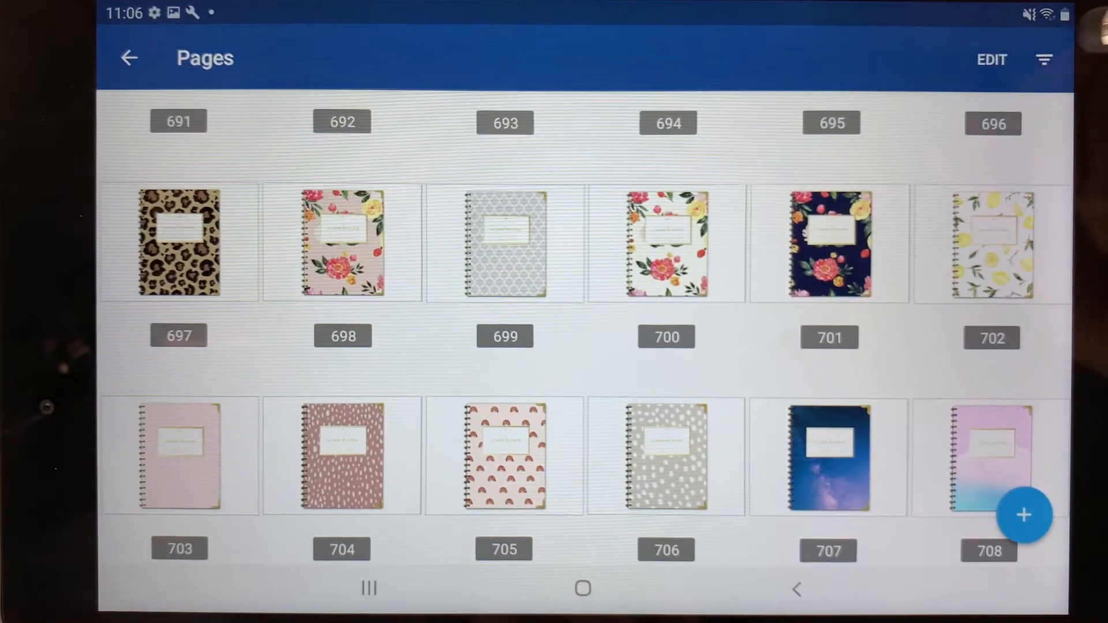
Step: In Pages edit mode, drag the white floral cover (page 700) up to become page 1
{"action": "left_click", "coordinate": [992, 59]}
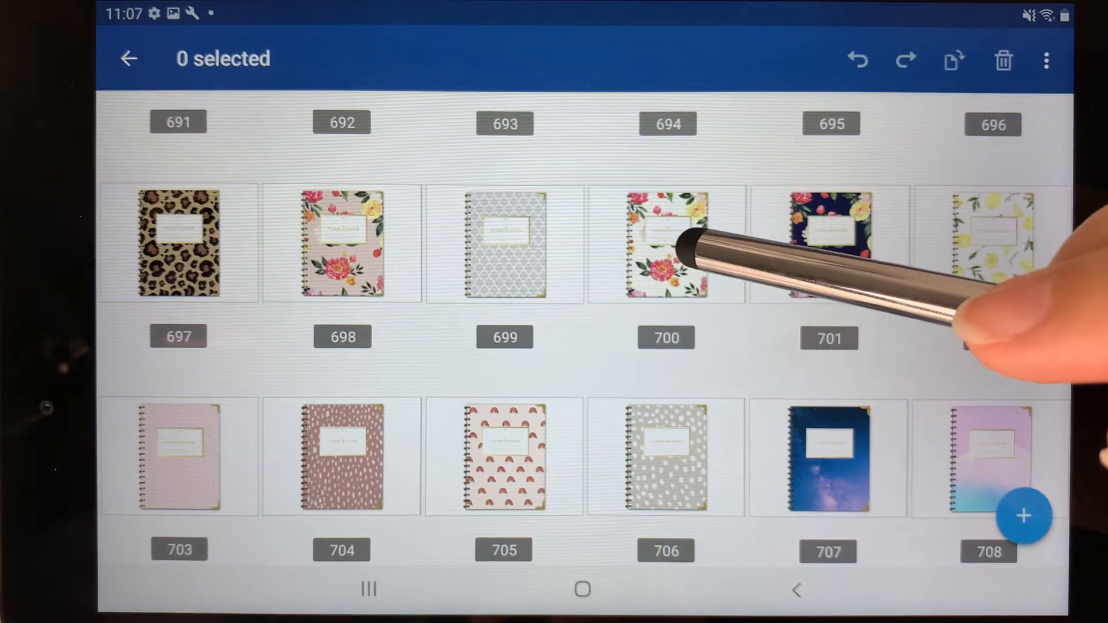
{"action": "left_click", "coordinate": [665, 243]}
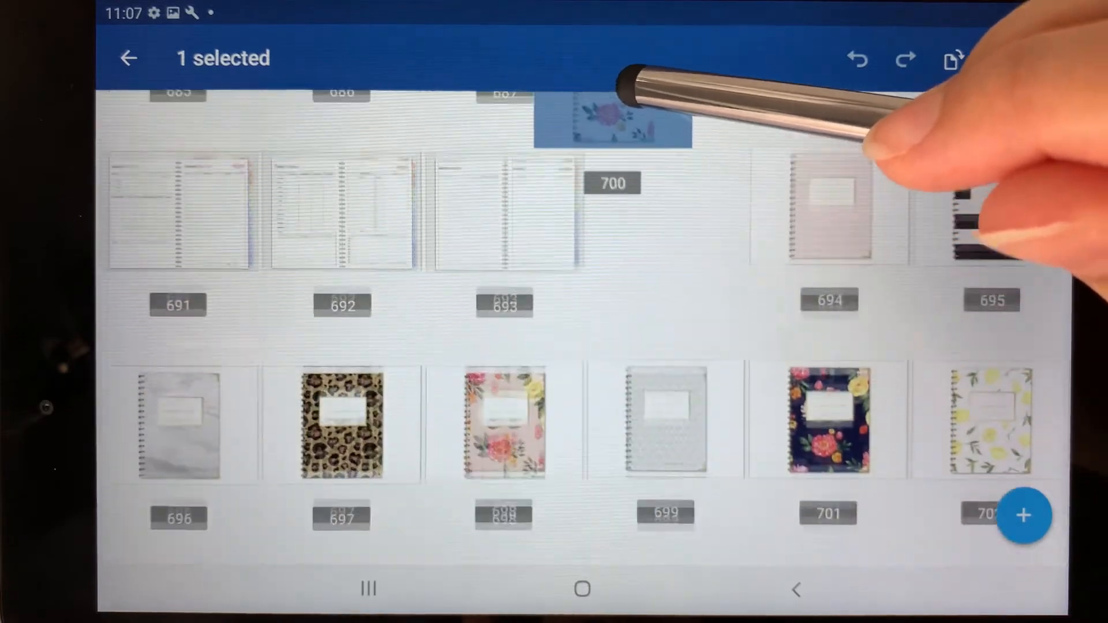
{"action": "scroll", "scroll_direction": "down", "scroll_amount": 3}
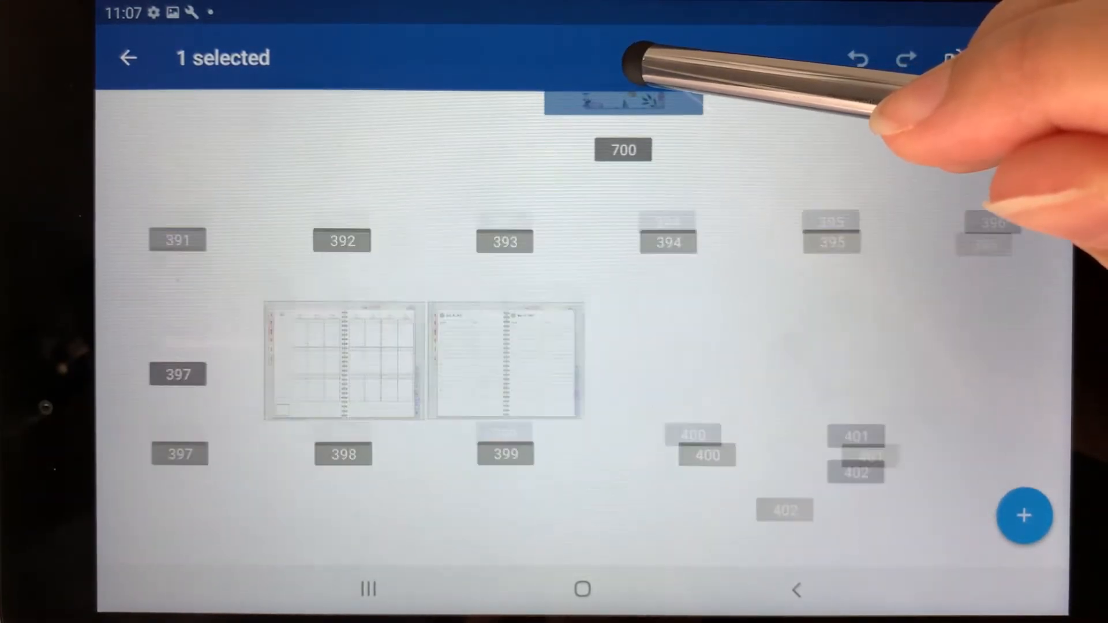
{"action": "scroll", "scroll_direction": "down", "scroll_amount": 3}
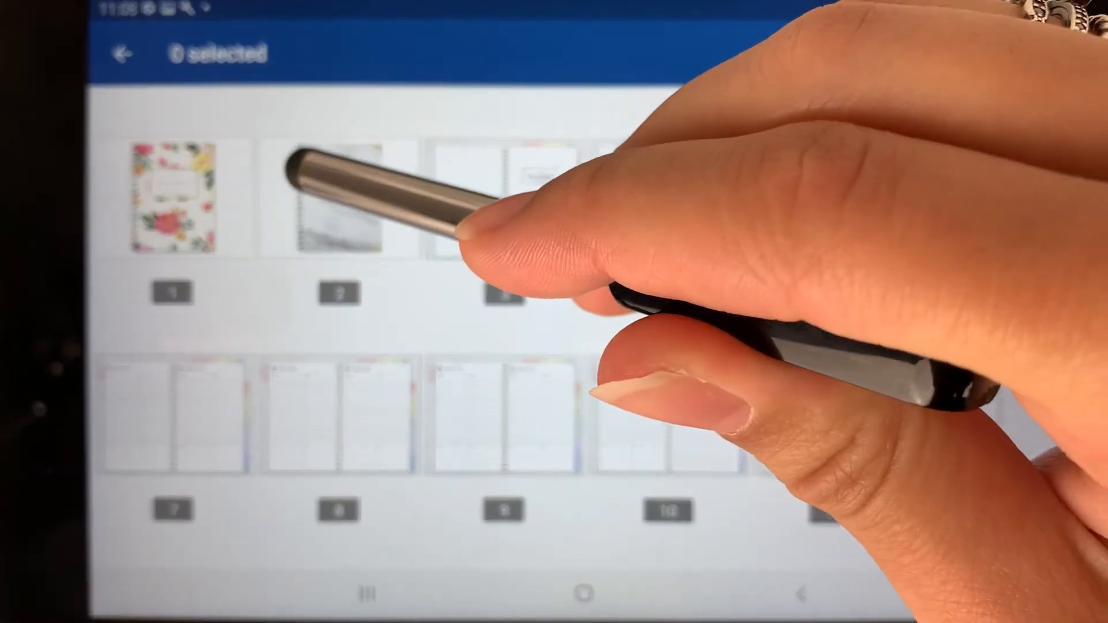
Step: Select the old marble cover thumbnail at page 2 and delete it
{"action": "left_click", "coordinate": [343, 201]}
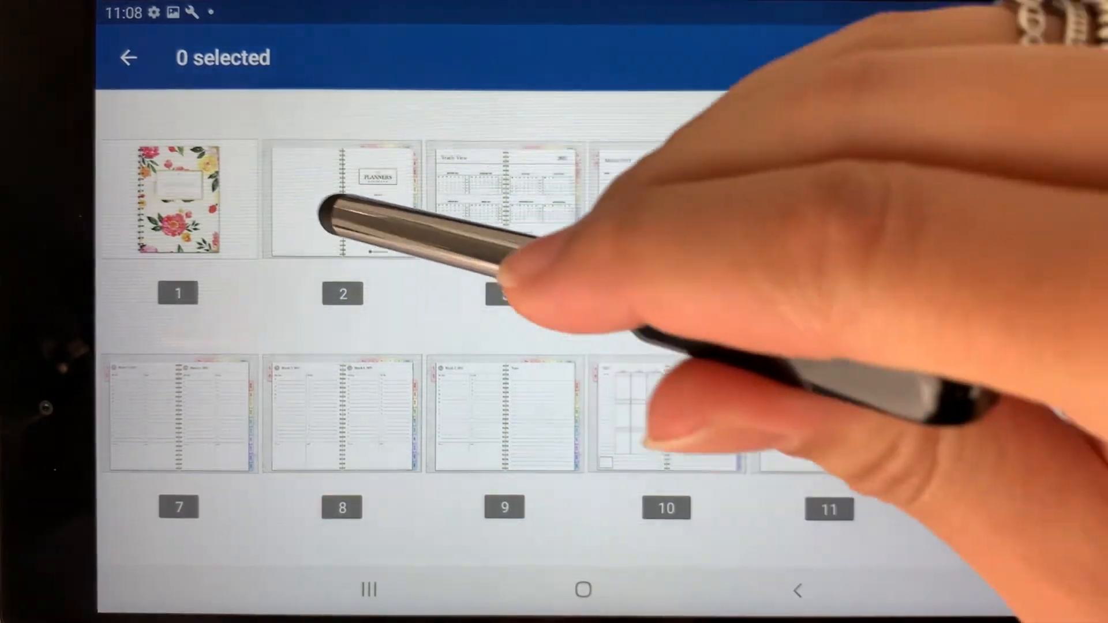
{"action": "left_click", "coordinate": [343, 201]}
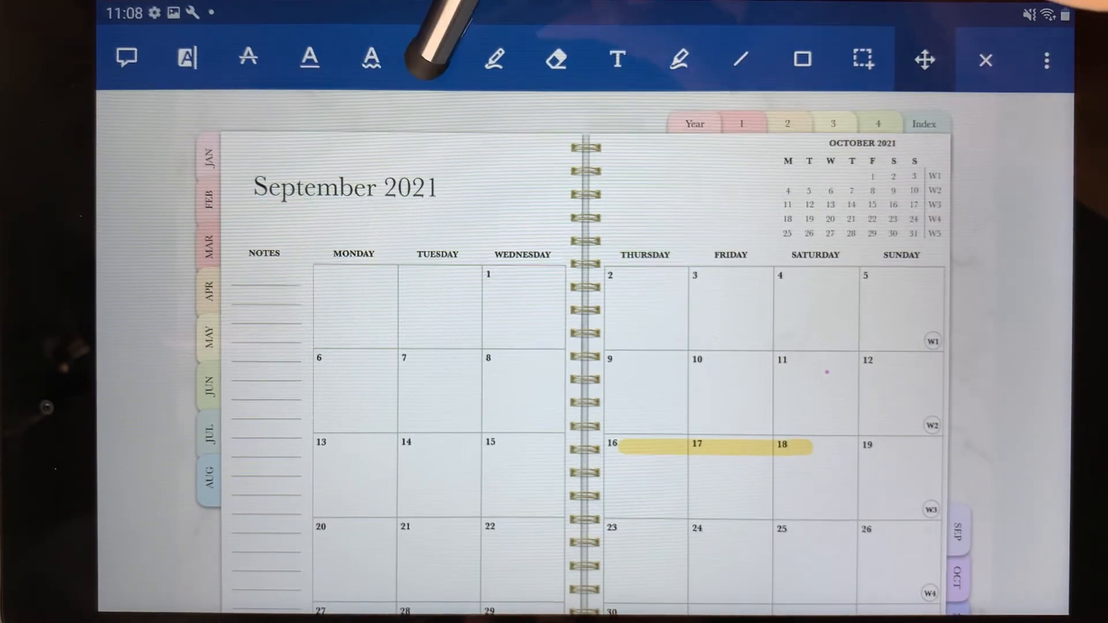
Step: Choose the Image tool and mark a spot on the September spread to open Select source
{"action": "left_click", "coordinate": [433, 59]}
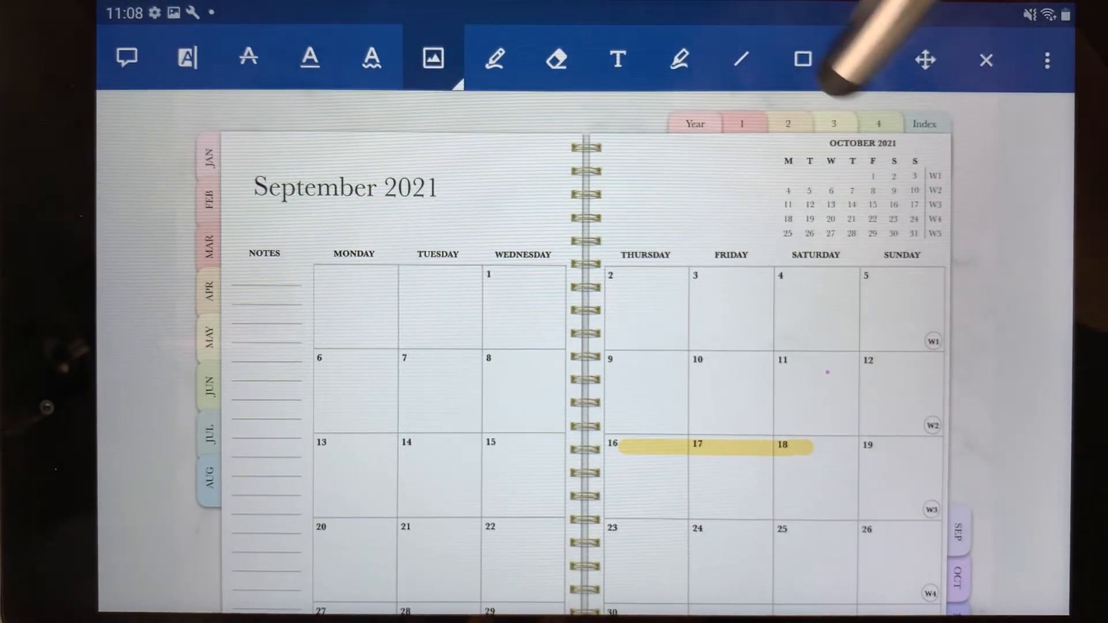
{"action": "left_click", "coordinate": [862, 58]}
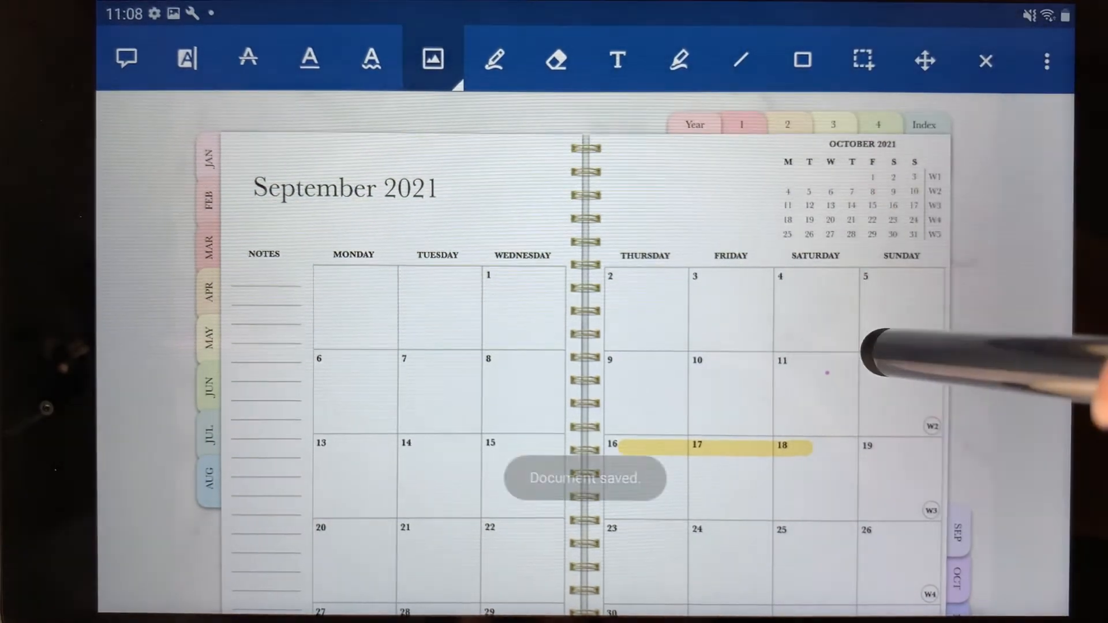
{"action": "left_click", "coordinate": [432, 59]}
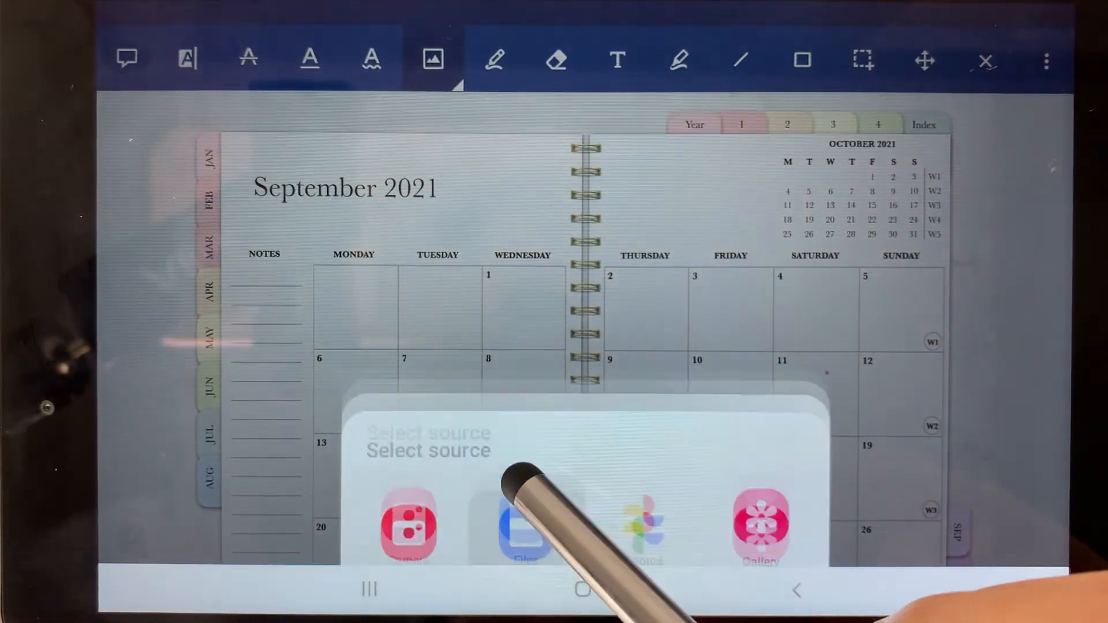
Step: Pick Files as the source and place the pastel sticky-note sheet from Stickers And Stickies
{"action": "left_click", "coordinate": [526, 527]}
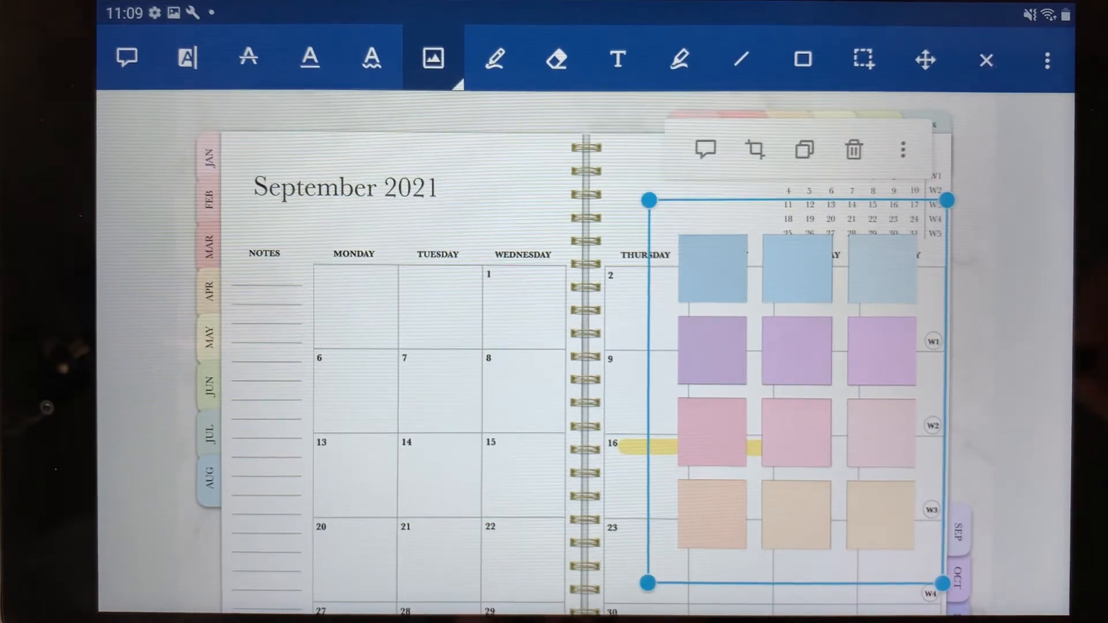
Step: Enter crop mode on the sticker sheet and narrow the crop box to the top-left blue note
{"action": "left_click", "coordinate": [755, 148]}
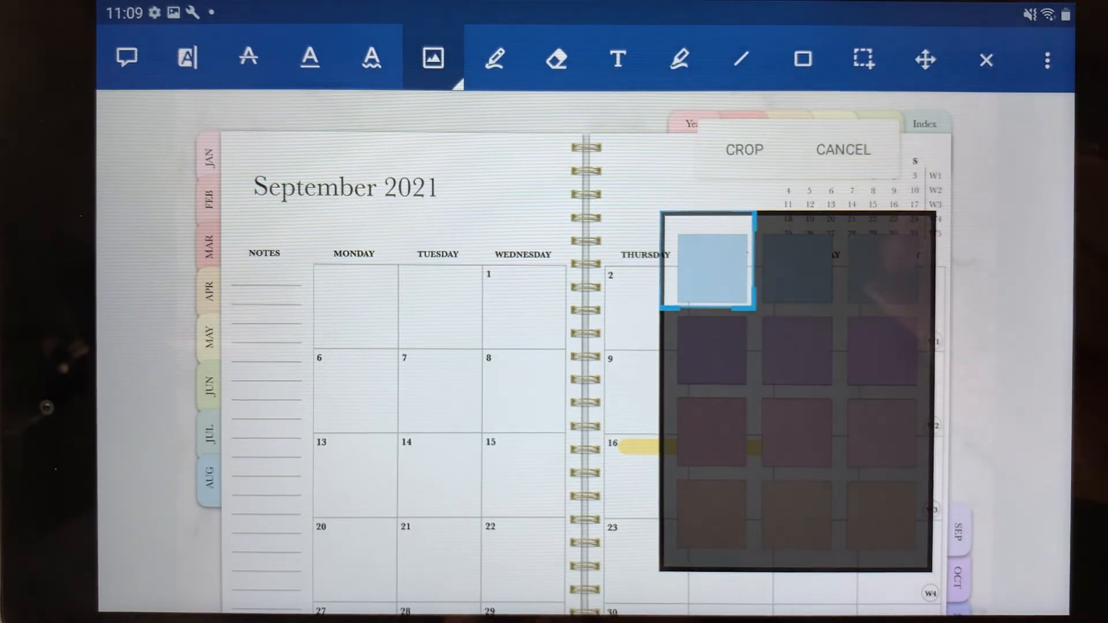
Step: Apply the crop and resize the blue sticky note over September's Monday–Tuesday cells
{"action": "left_click", "coordinate": [744, 149]}
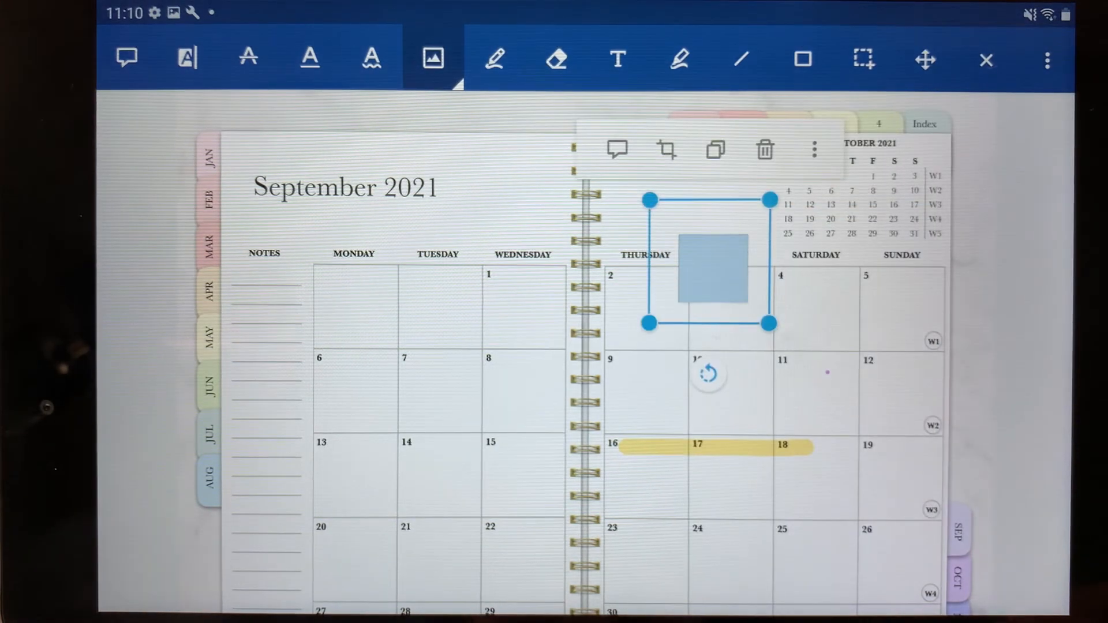
{"action": "left_click_drag", "start_coordinate": [769, 323], "coordinate": [769, 323]}
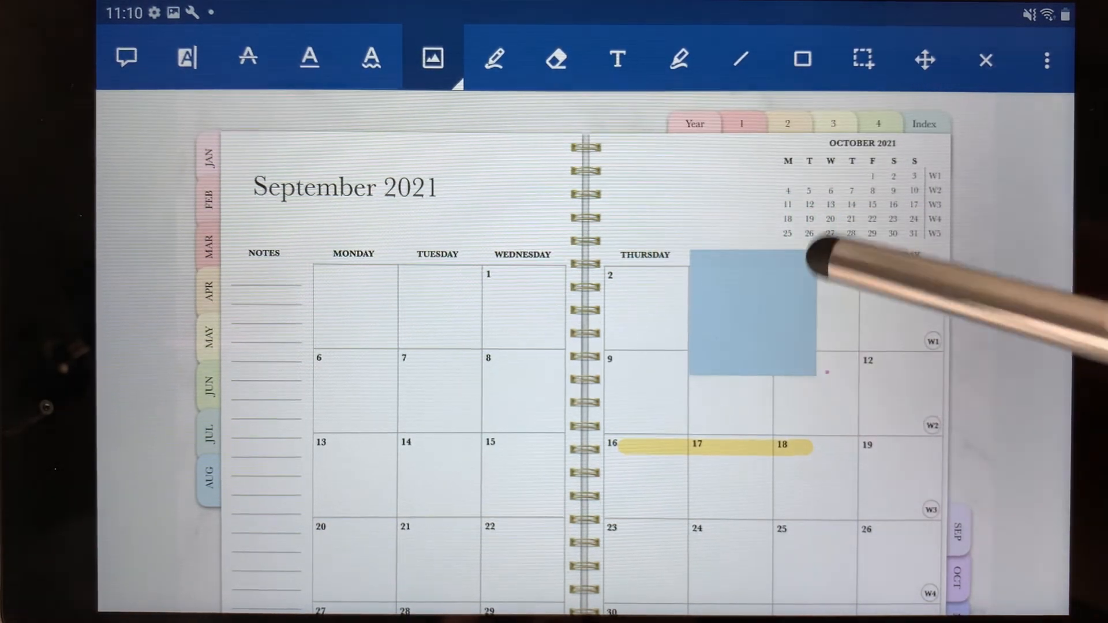
{"action": "left_click", "coordinate": [750, 319]}
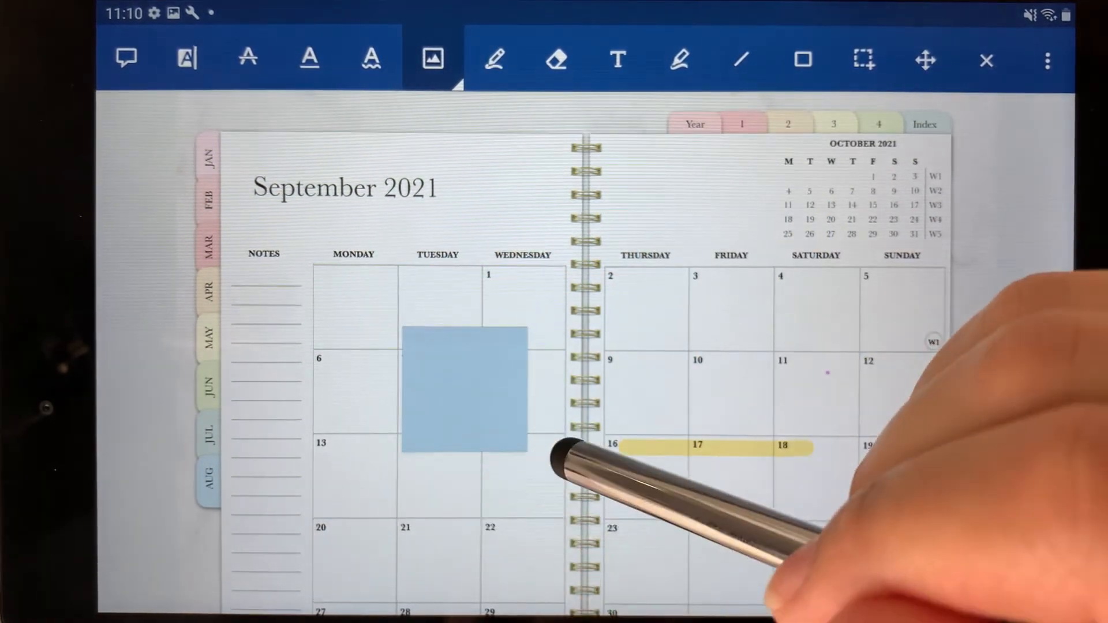
{"action": "left_click", "coordinate": [464, 389]}
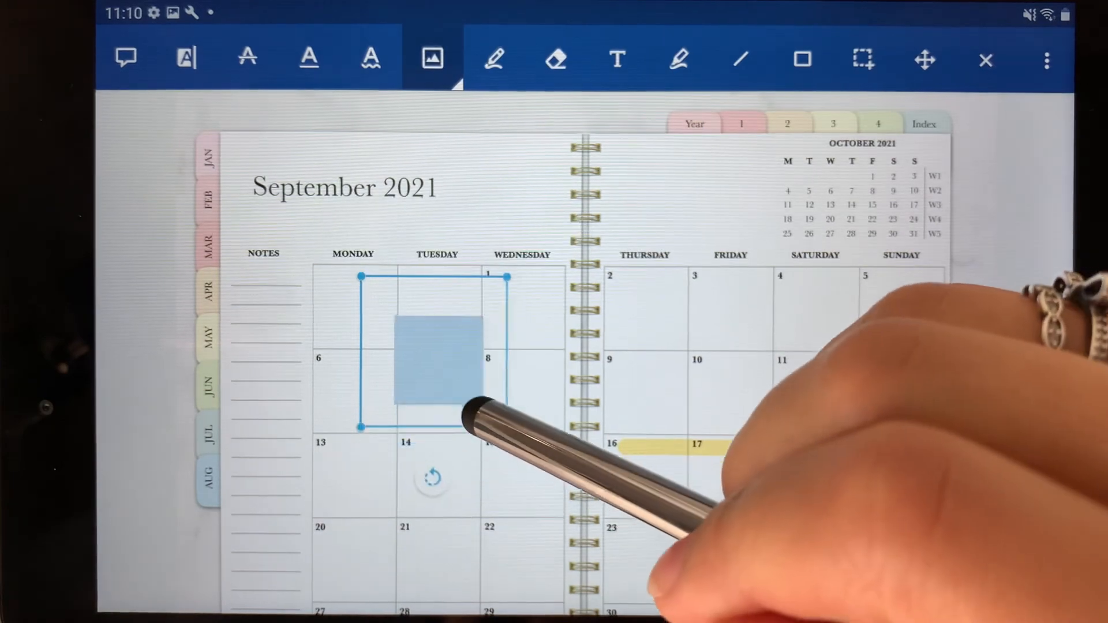